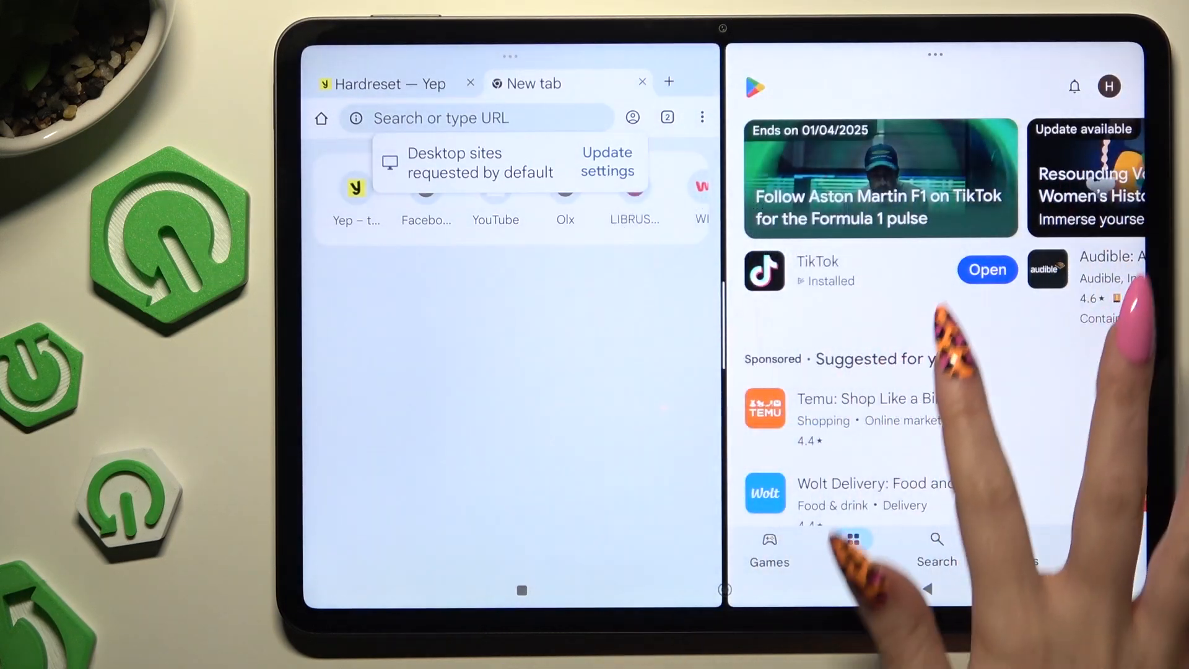
Close Chrome's extra New tab, leaving only the Yep search for Hardreset
left_click(642, 81)
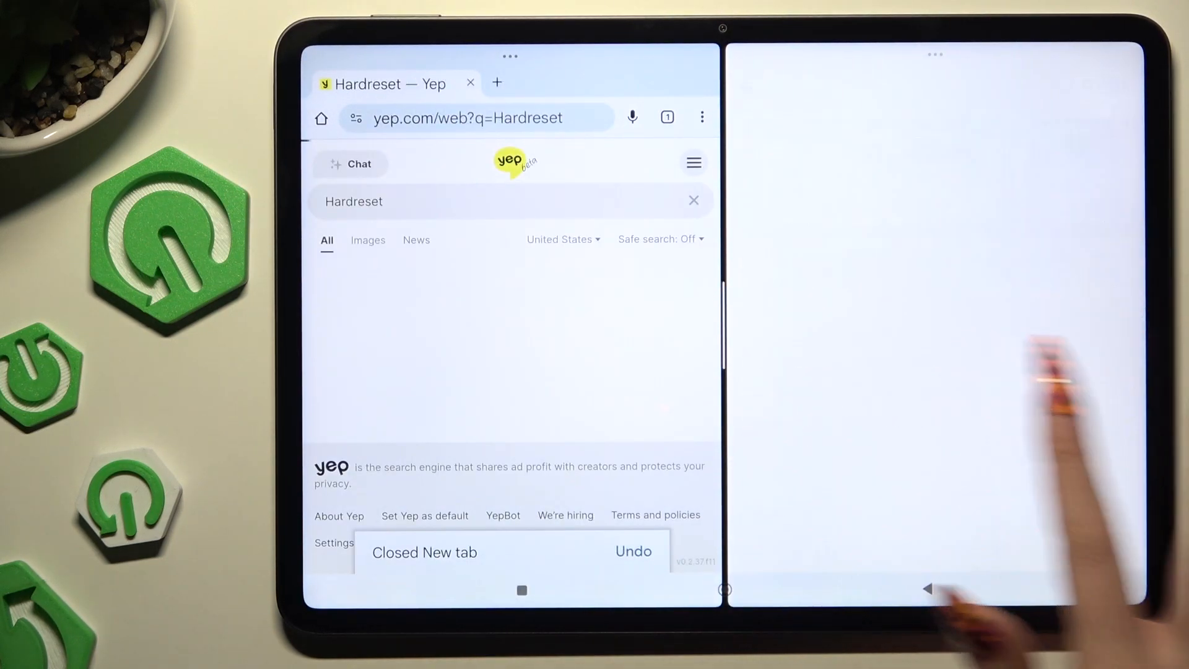